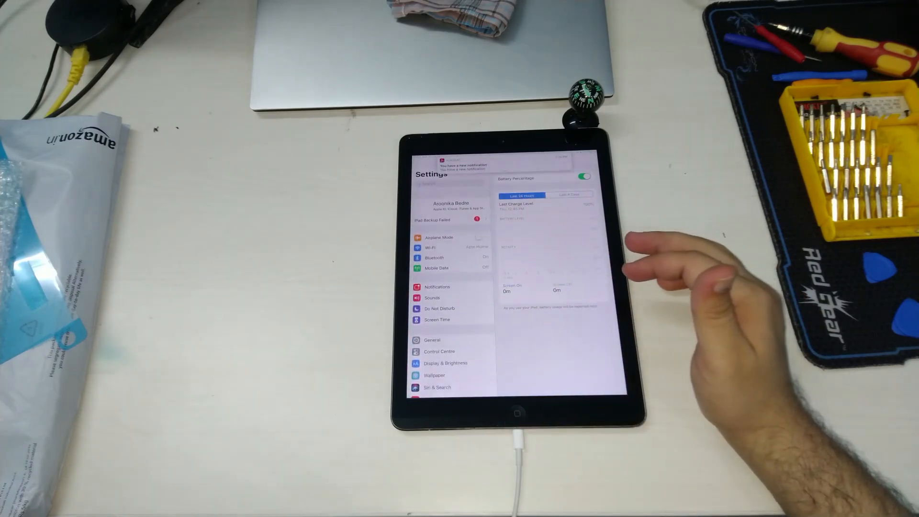
- Exit the Battery settings page with the Home button to reach the home screen
{"action": "left_click", "coordinate": [518, 415]}
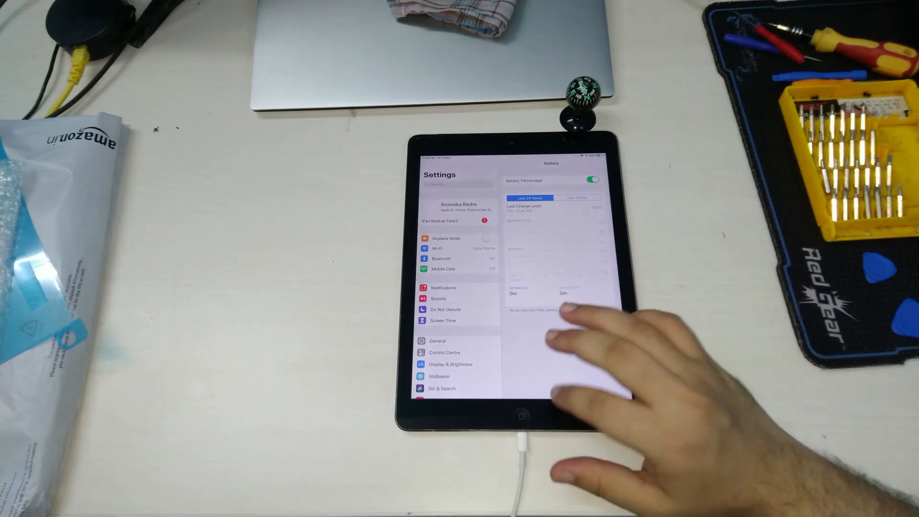
{"action": "left_click", "coordinate": [522, 414]}
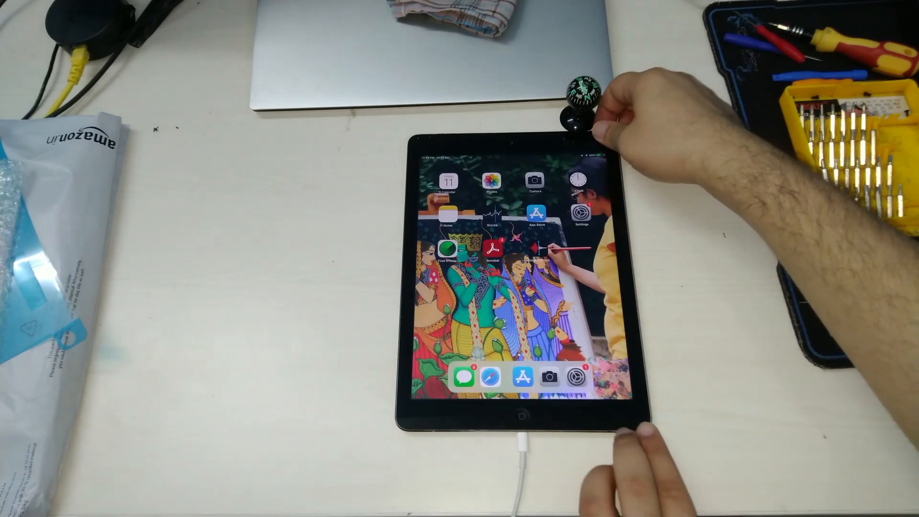